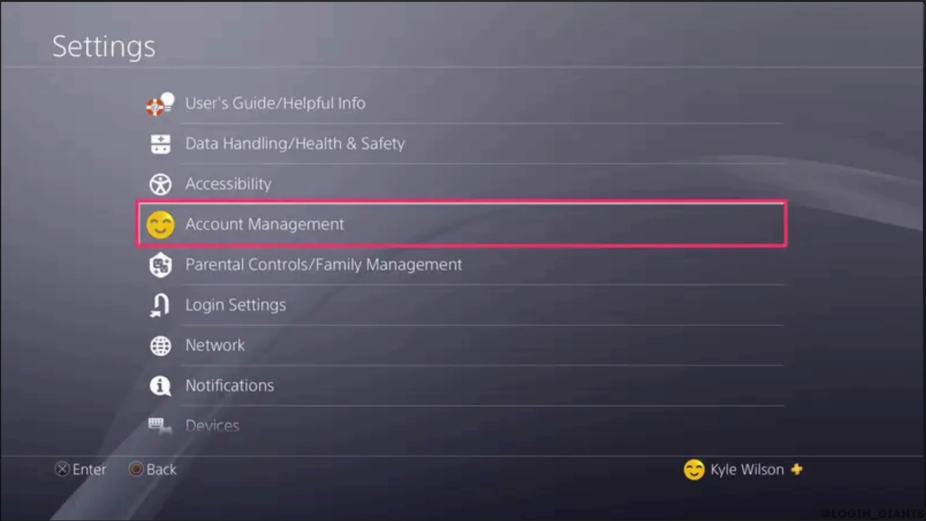
Reach the PlayStation Network Sign In screen via Account Management in Settings
left_click(263, 224)
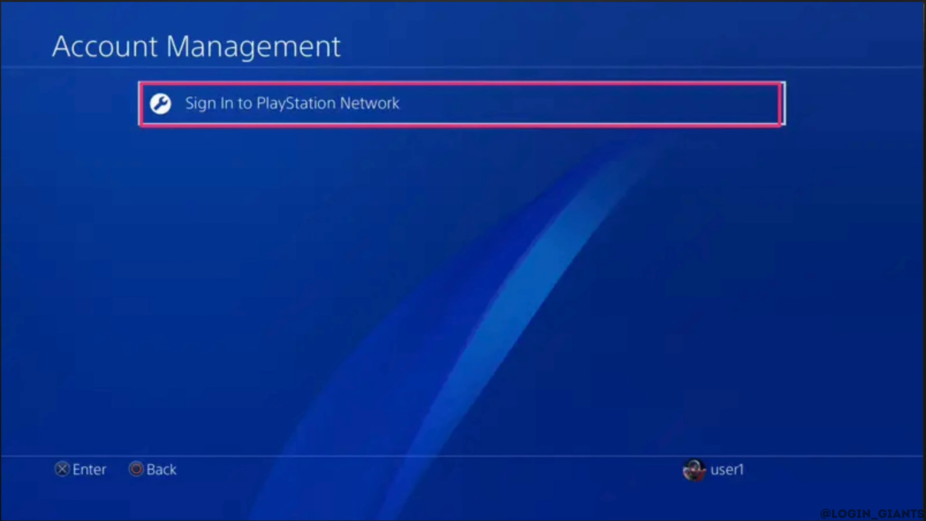
left_click(461, 104)
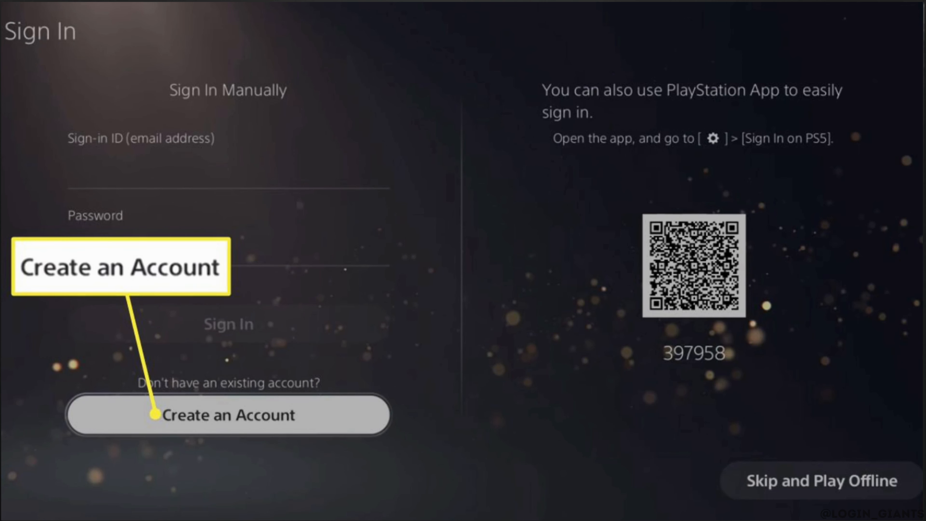